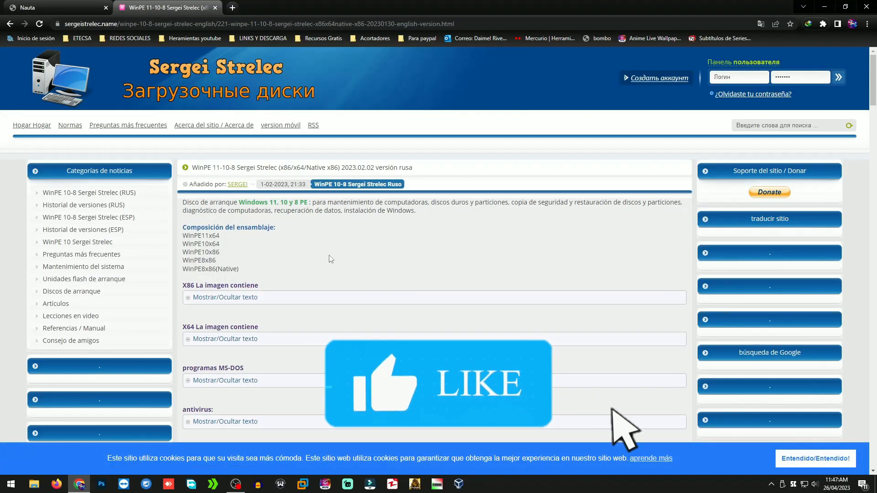
Scroll the sergeistrelec.name article down to the MEGA, fex.net and Google Drive download links
{"action": "scroll", "scroll_direction": "down", "scroll_amount": 3}
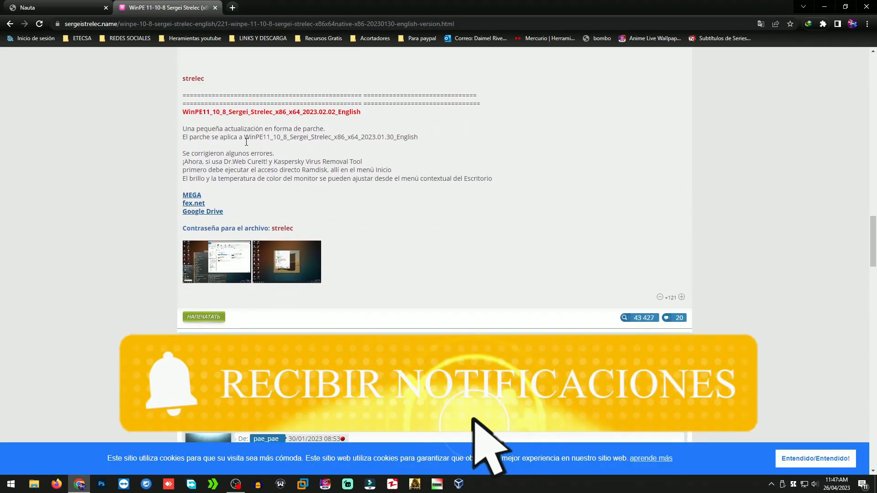
{"action": "scroll", "scroll_direction": "down", "scroll_amount": 3}
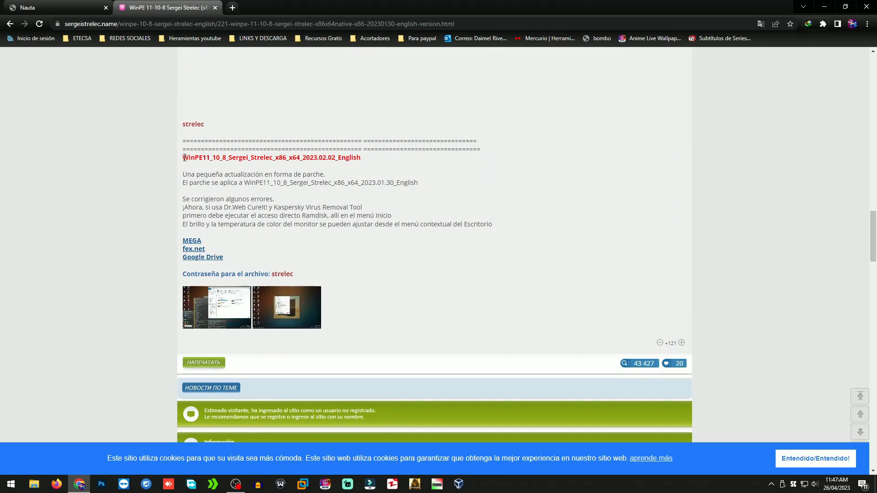
{"action": "scroll", "scroll_direction": "down", "scroll_amount": 3}
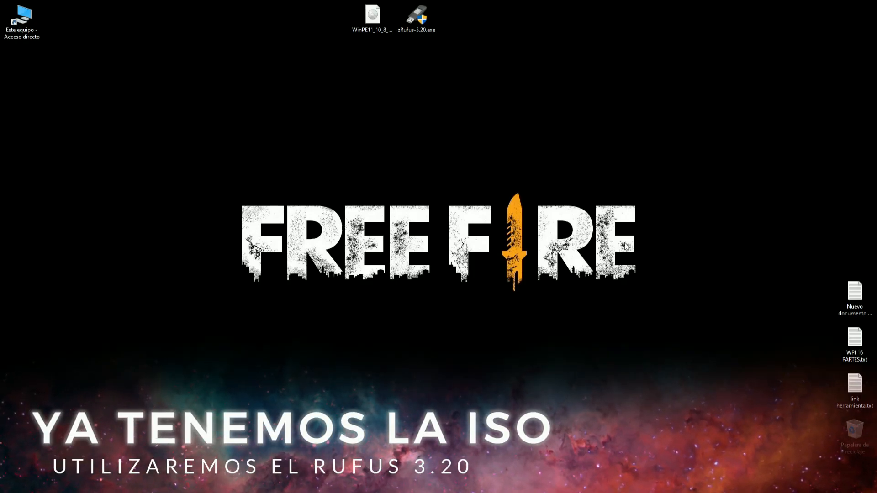
Launch zRufus-3.20.exe from the desktop beside the Strelec ISO
{"action": "left_click", "coordinate": [372, 14]}
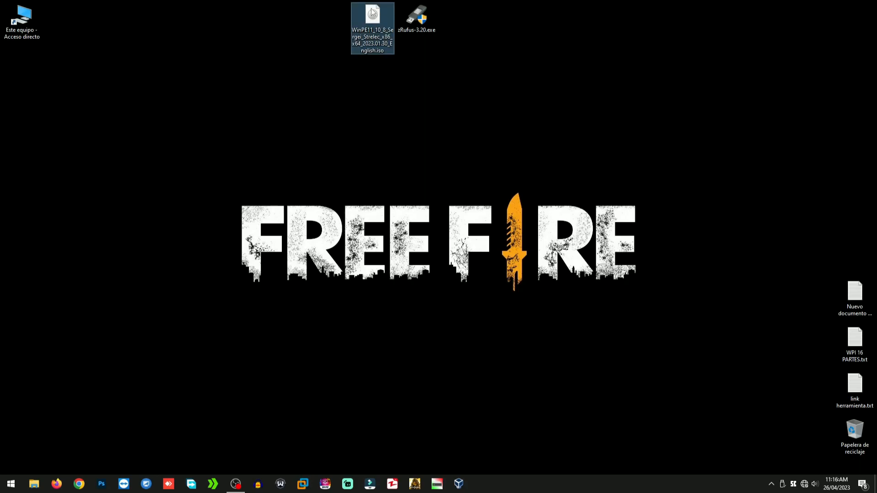
{"action": "left_click", "coordinate": [416, 17]}
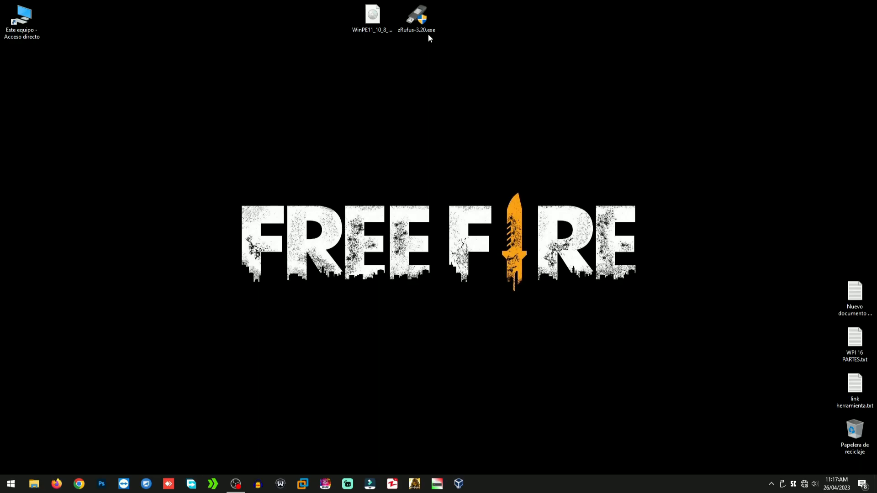
{"action": "left_click", "coordinate": [415, 17]}
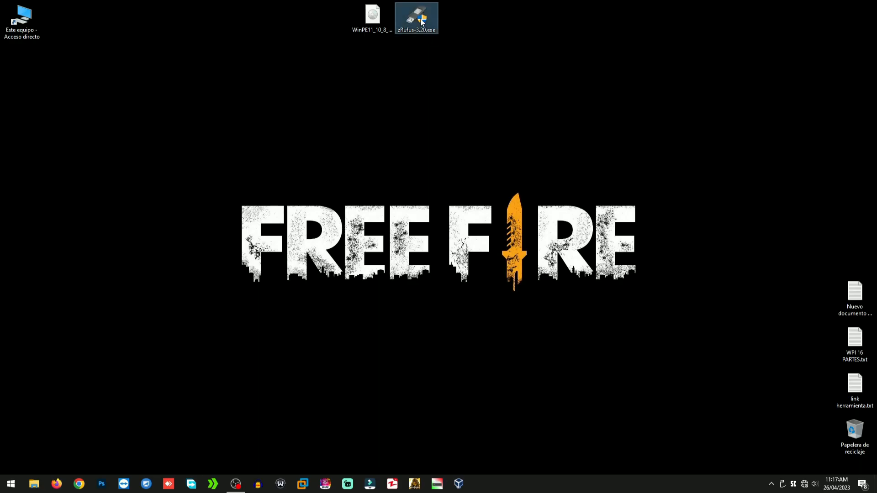
{"action": "double_click", "coordinate": [416, 18]}
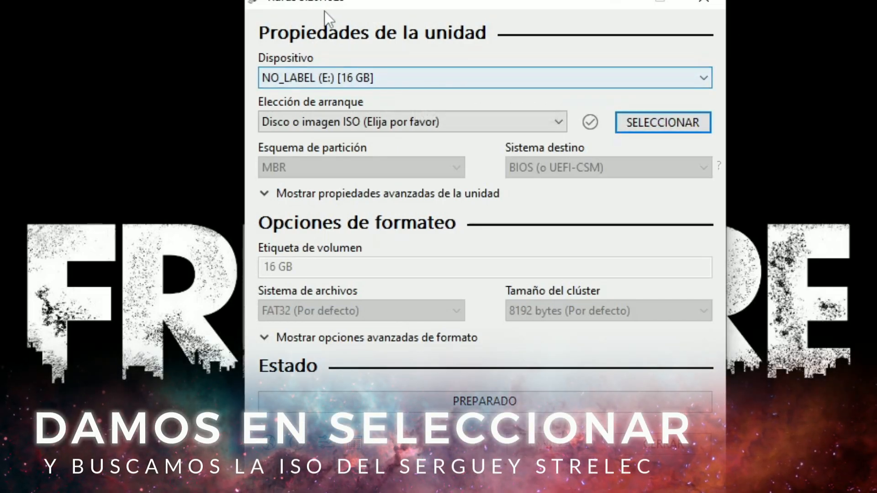
Load the Strelec ISO from Desktop and start writing it to USB drive E:
{"action": "left_click", "coordinate": [663, 122]}
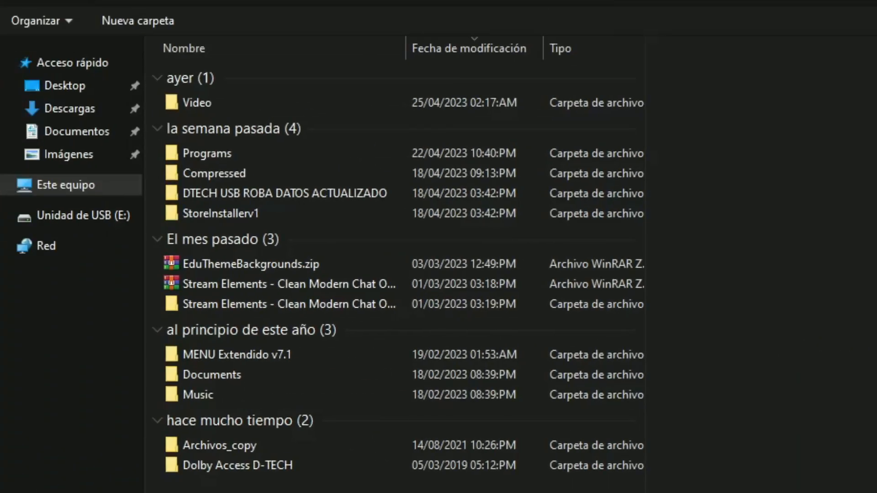
{"action": "left_click", "coordinate": [66, 85]}
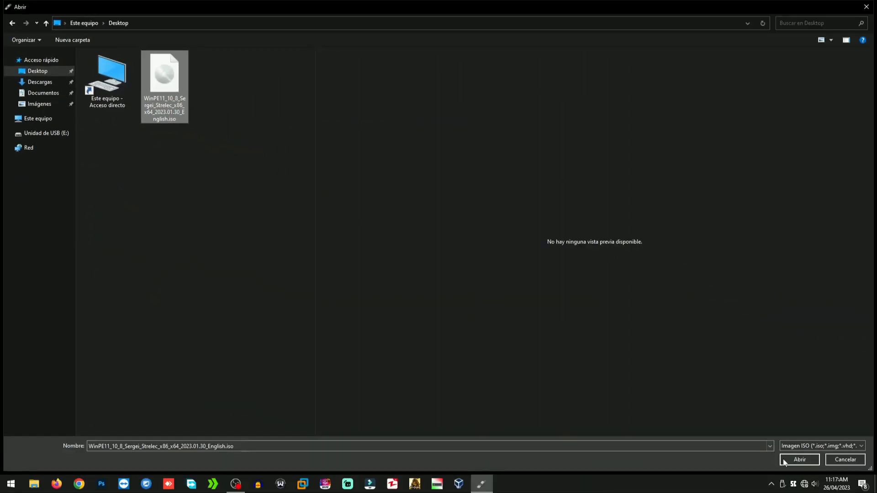
{"action": "left_click", "coordinate": [799, 459]}
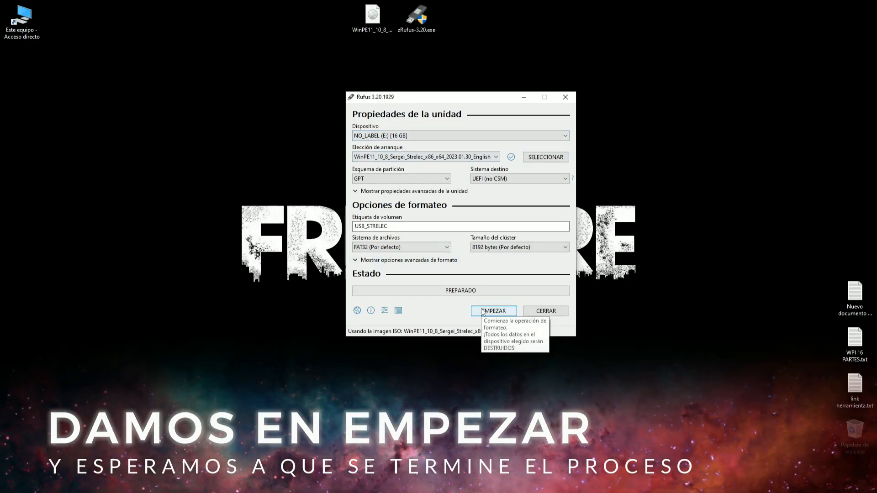
{"action": "left_click", "coordinate": [493, 311]}
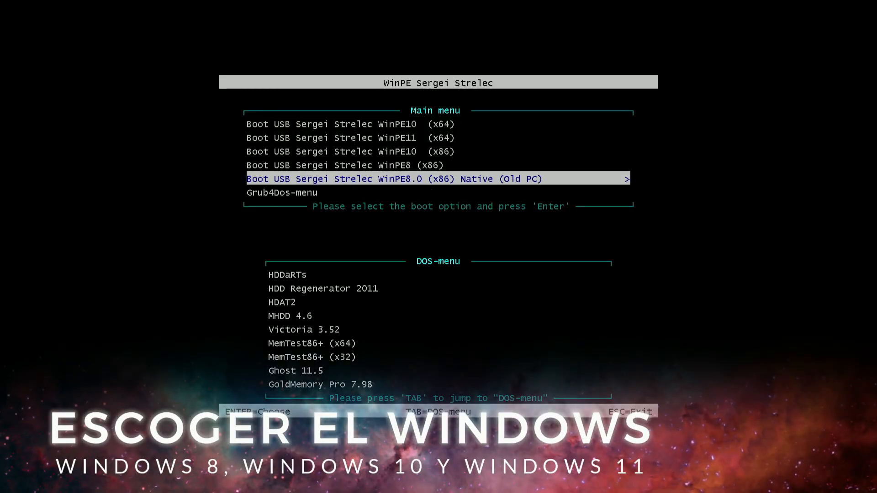
Choose 'Boot USB Sergei Strelec WinPE10 (x64)' from the boot menu and let it load
{"action": "key", "text": "up"}
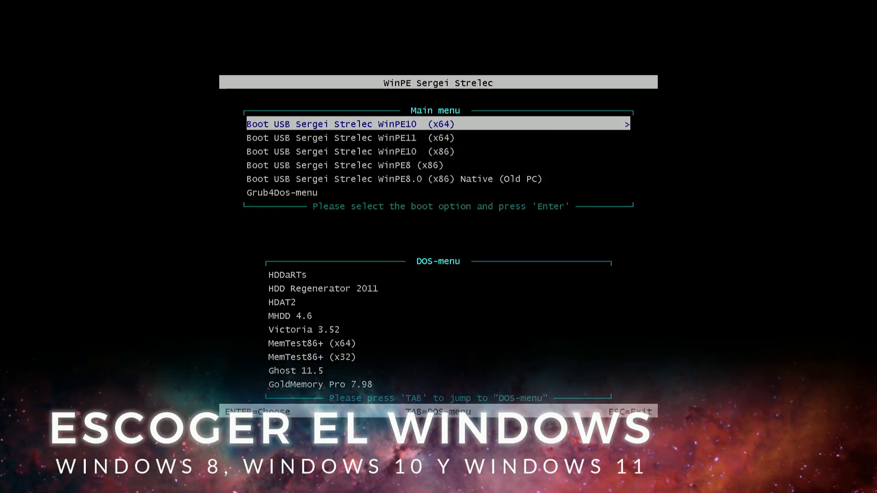
{"action": "key", "text": "enter"}
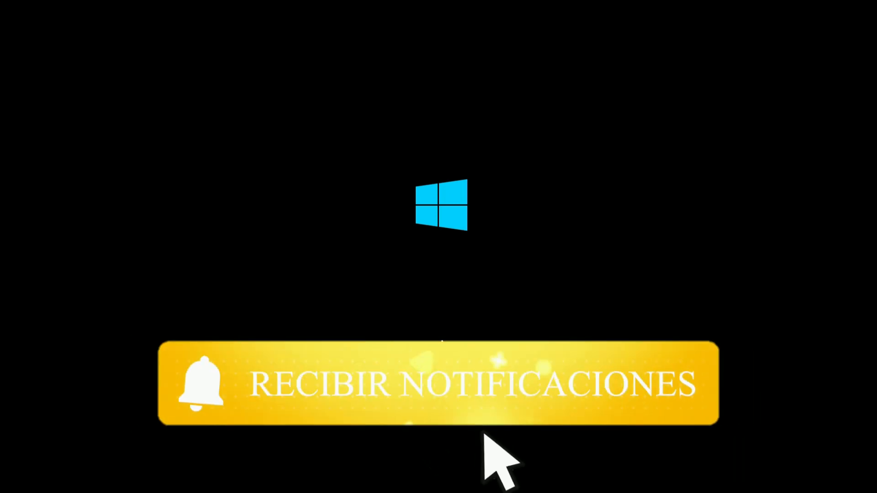
{"action": "left_click", "coordinate": [438, 384]}
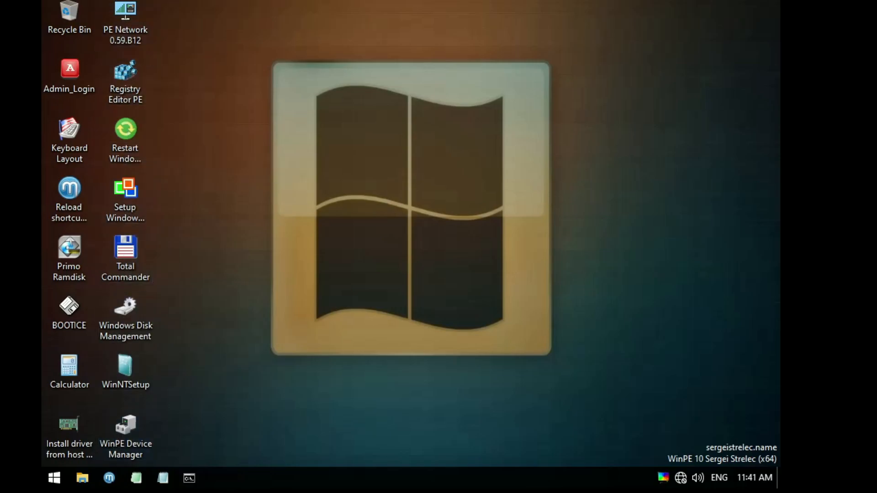
Open the WinPE Start menu and its Programs WinPE list of tool categories
{"action": "left_click", "coordinate": [126, 428]}
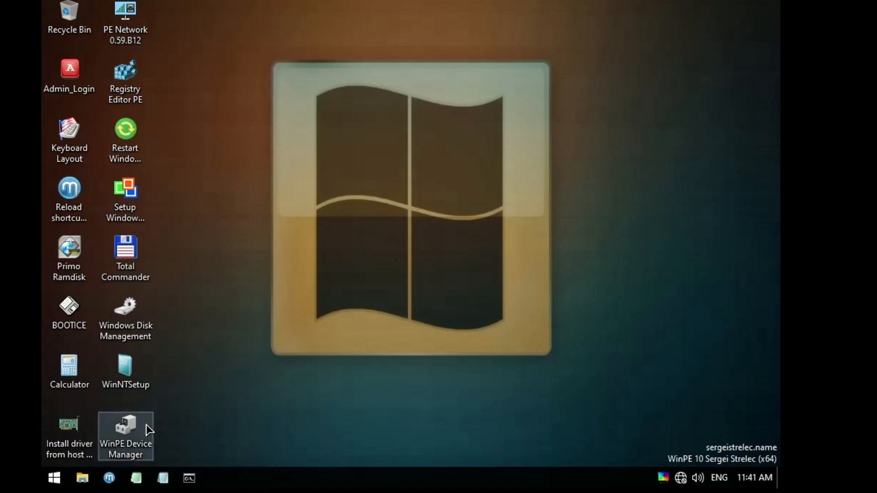
{"action": "left_click", "coordinate": [53, 479]}
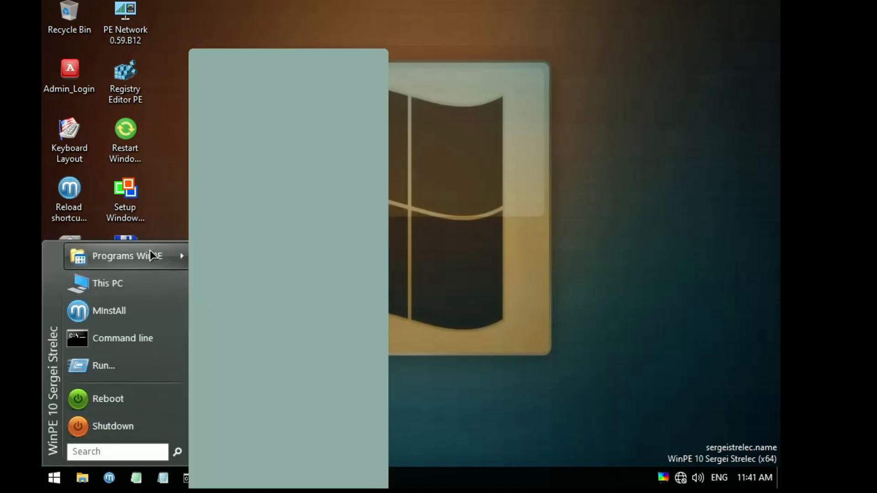
{"action": "left_click", "coordinate": [127, 256]}
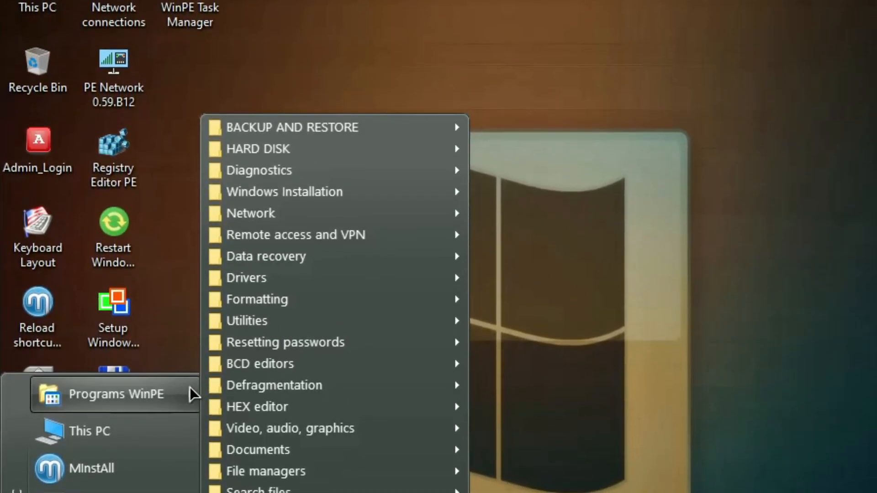
{"action": "mouse_move", "coordinate": [291, 115]}
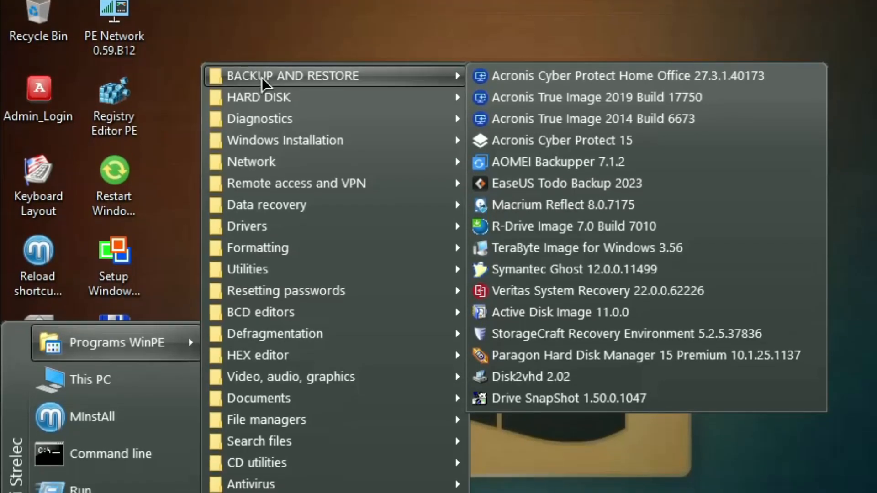
{"action": "mouse_move", "coordinate": [269, 90]}
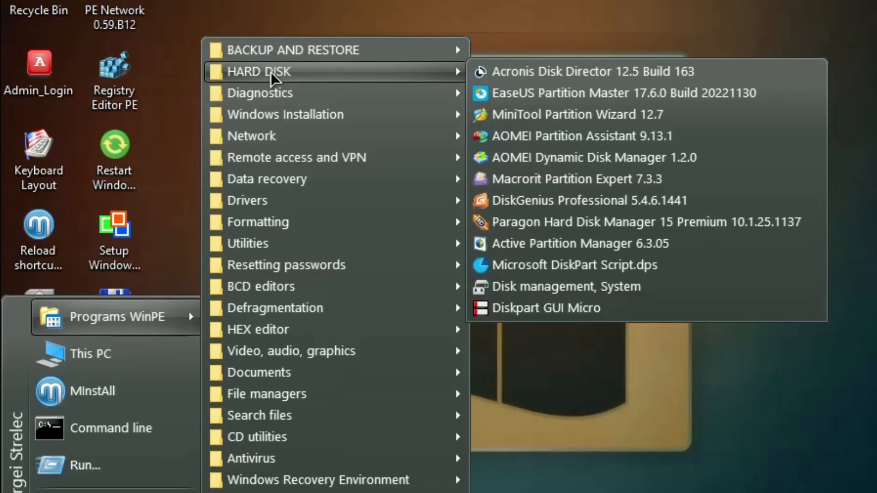
{"action": "mouse_move", "coordinate": [260, 80]}
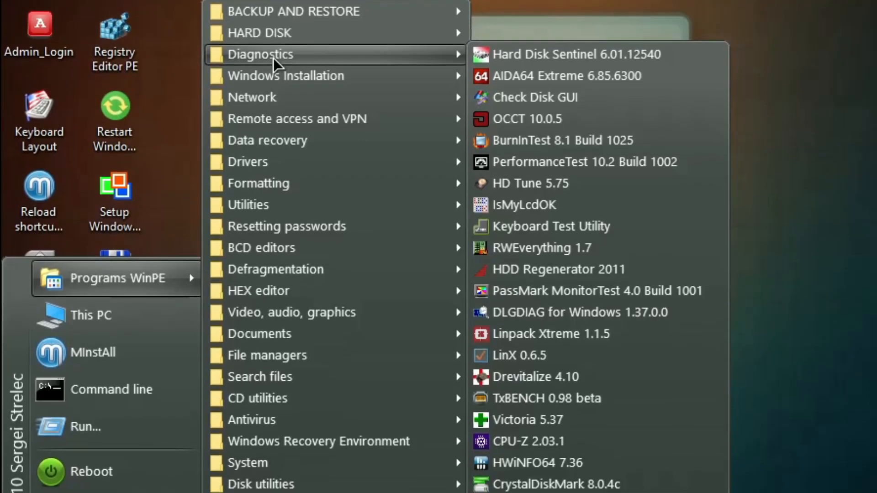
{"action": "mouse_move", "coordinate": [285, 75]}
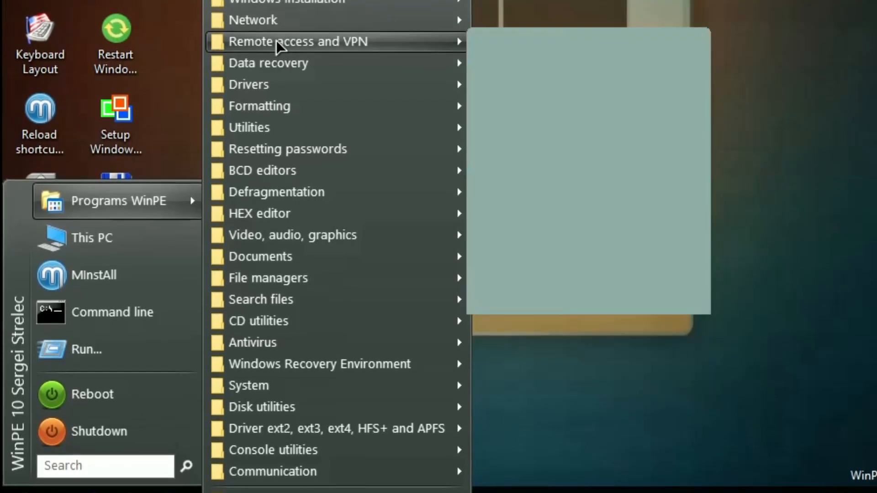
{"action": "mouse_move", "coordinate": [299, 41]}
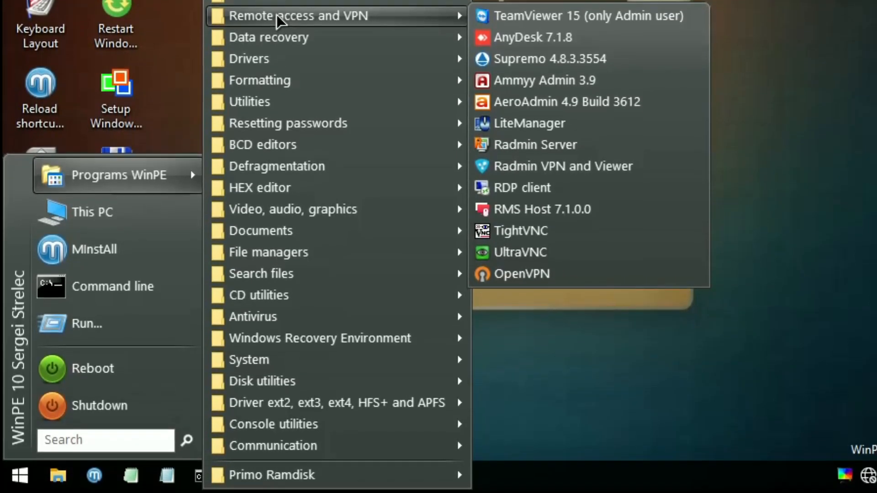
{"action": "mouse_move", "coordinate": [269, 25]}
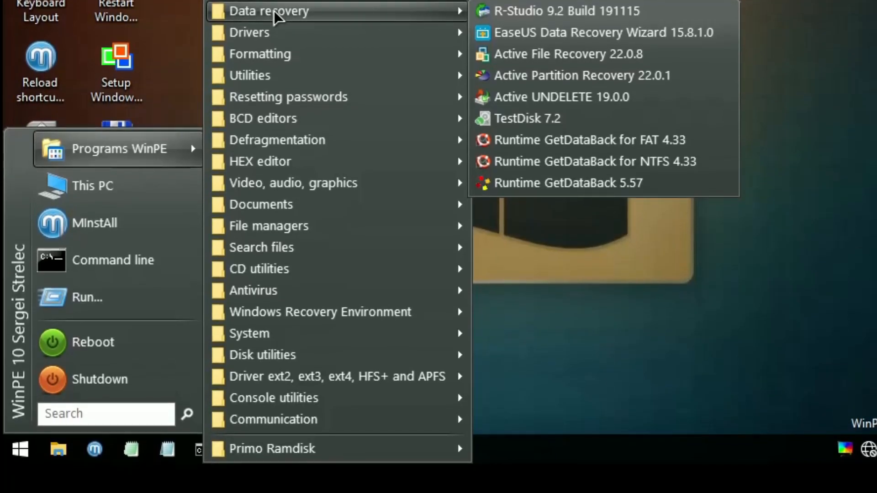
{"action": "mouse_move", "coordinate": [249, 32]}
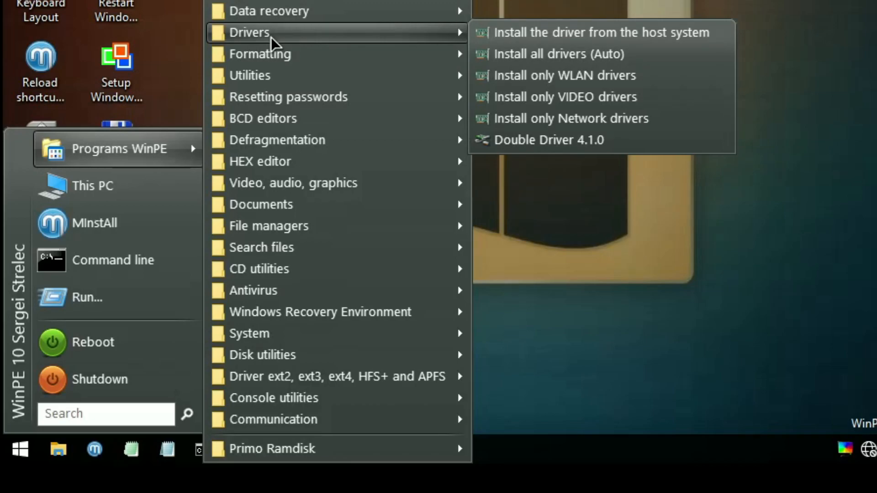
{"action": "mouse_move", "coordinate": [260, 54]}
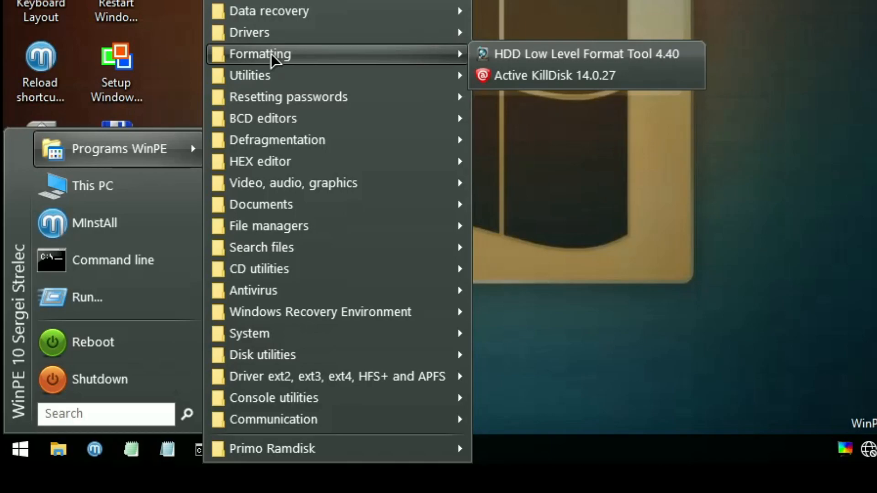
{"action": "mouse_move", "coordinate": [250, 75]}
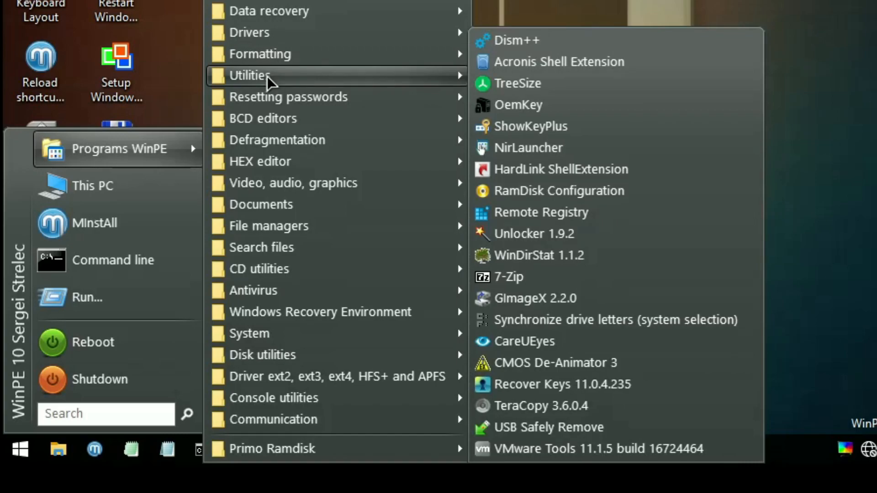
{"action": "mouse_move", "coordinate": [274, 104]}
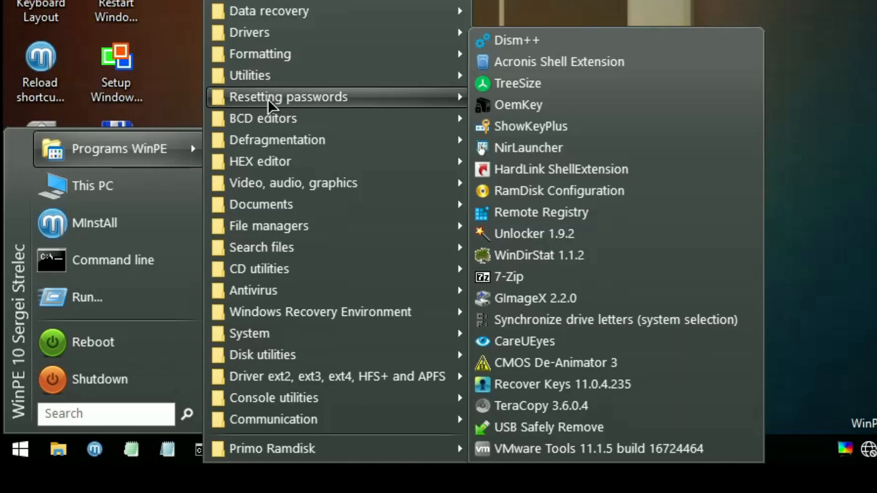
{"action": "mouse_move", "coordinate": [288, 96]}
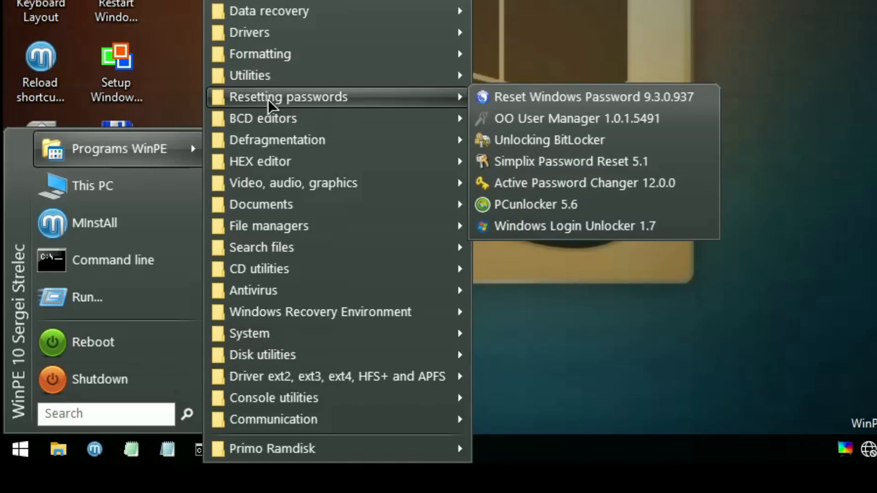
{"action": "mouse_move", "coordinate": [262, 118]}
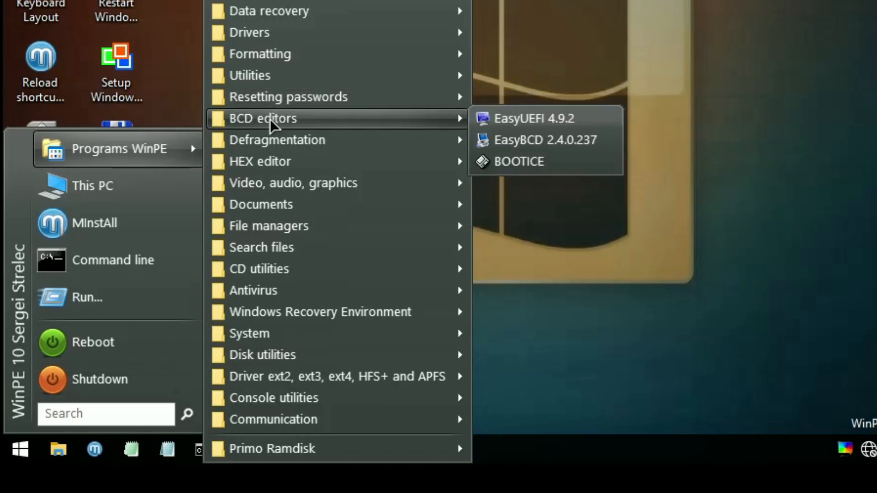
{"action": "mouse_move", "coordinate": [277, 140]}
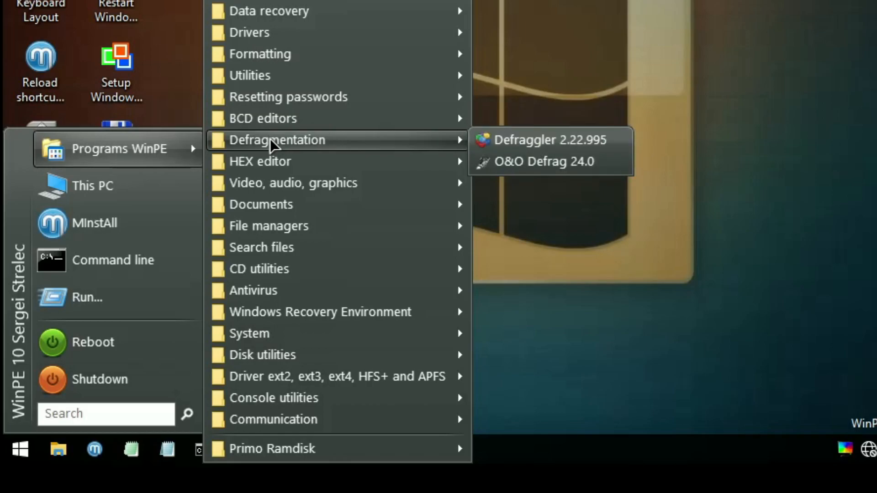
{"action": "mouse_move", "coordinate": [260, 161]}
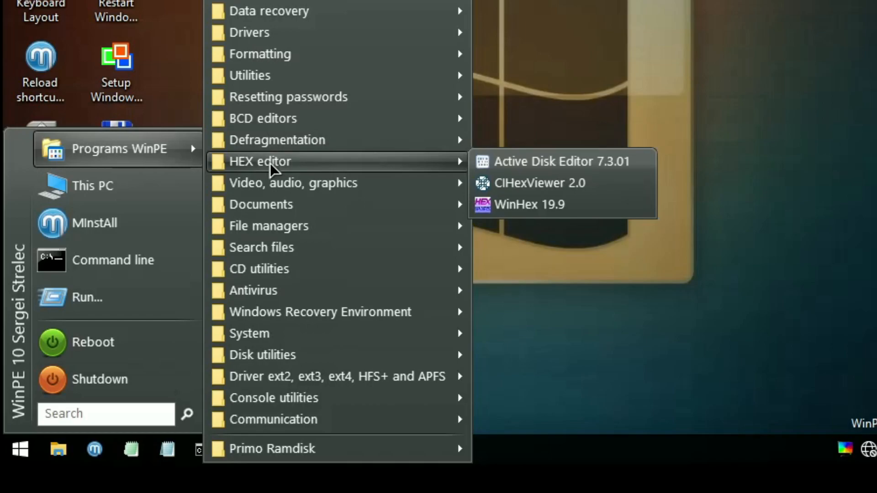
{"action": "mouse_move", "coordinate": [292, 183]}
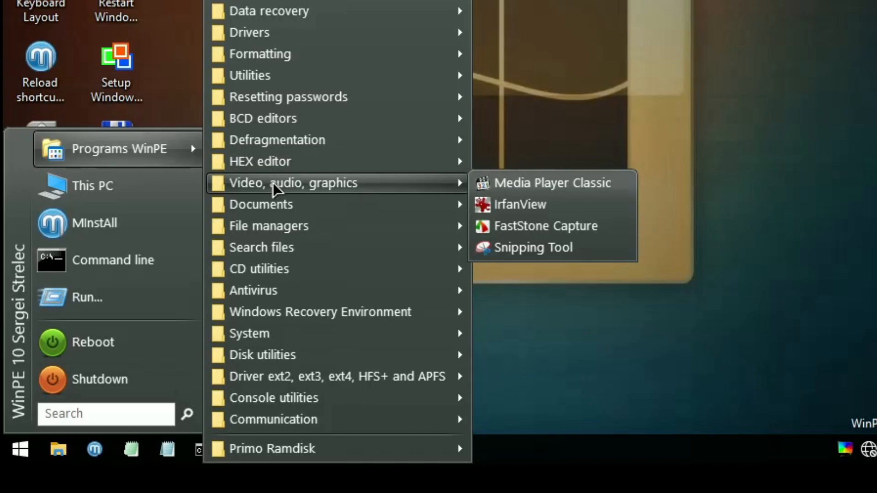
{"action": "mouse_move", "coordinate": [274, 210]}
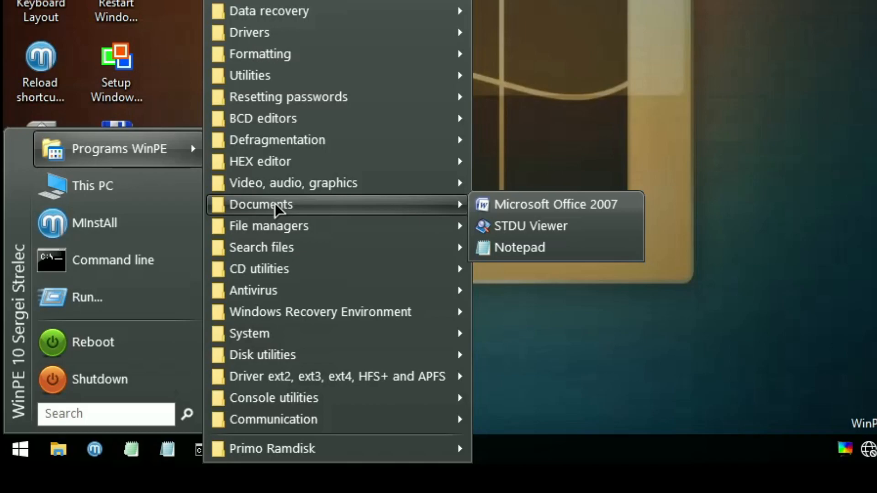
{"action": "mouse_move", "coordinate": [269, 226]}
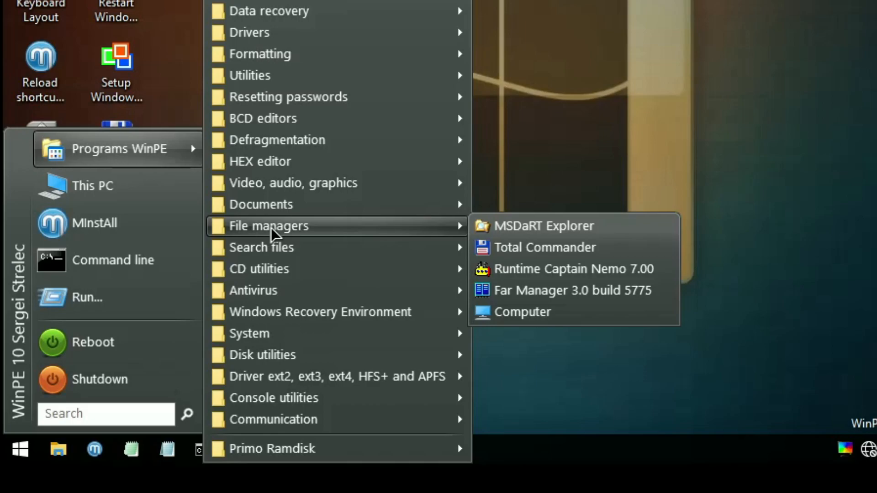
{"action": "mouse_move", "coordinate": [274, 247]}
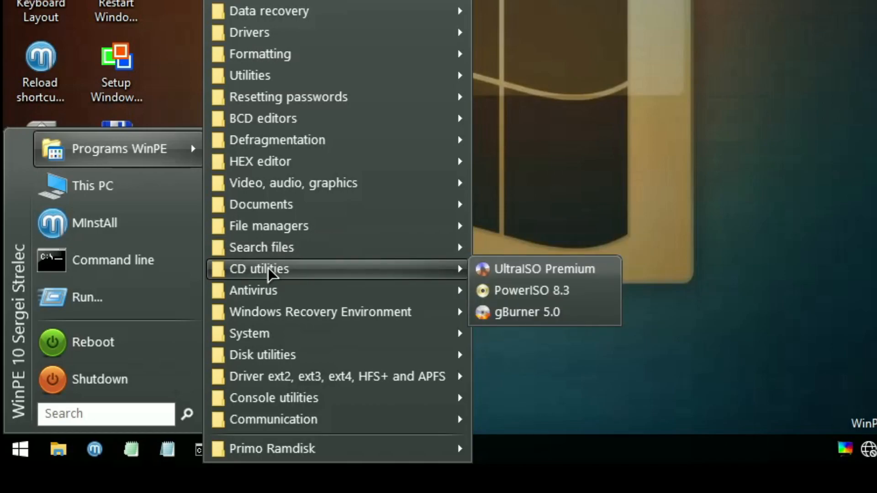
{"action": "mouse_move", "coordinate": [267, 290]}
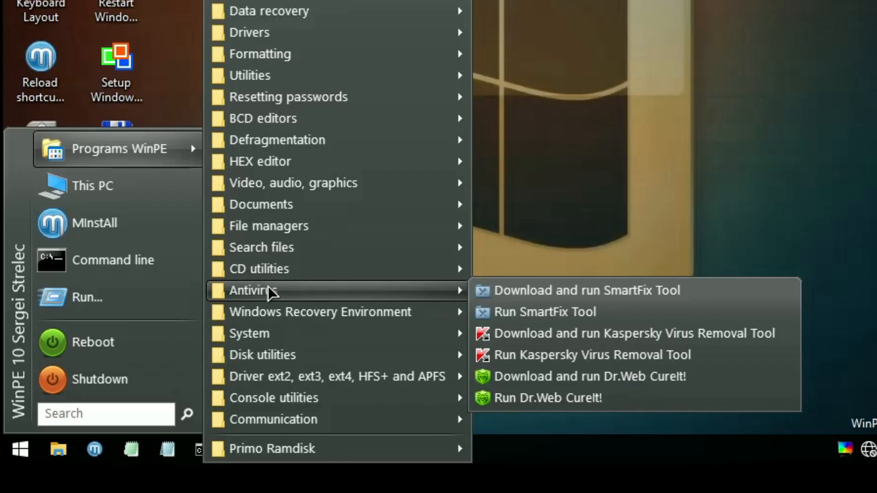
{"action": "mouse_move", "coordinate": [319, 311]}
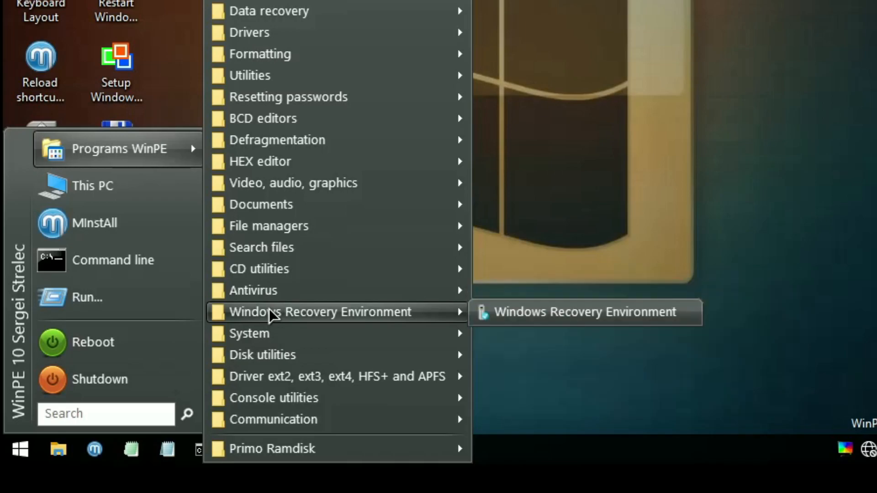
{"action": "mouse_move", "coordinate": [266, 333]}
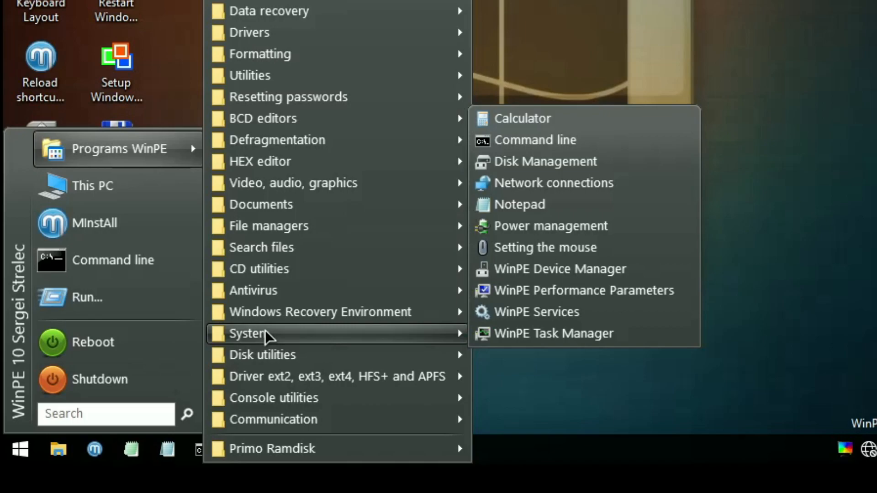
{"action": "mouse_move", "coordinate": [261, 355]}
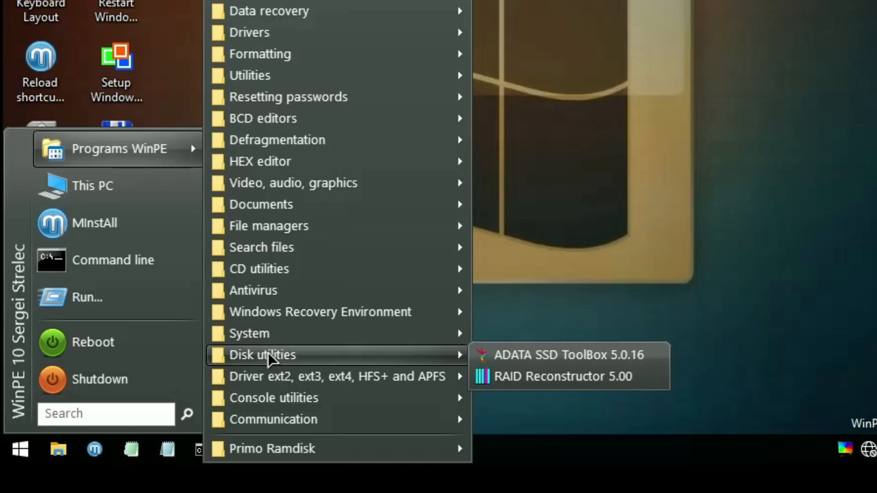
{"action": "mouse_move", "coordinate": [272, 376]}
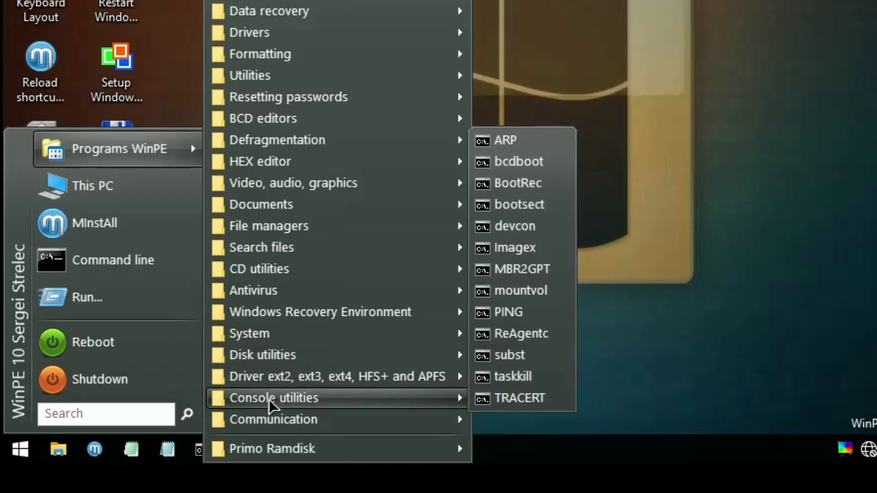
{"action": "mouse_move", "coordinate": [273, 419]}
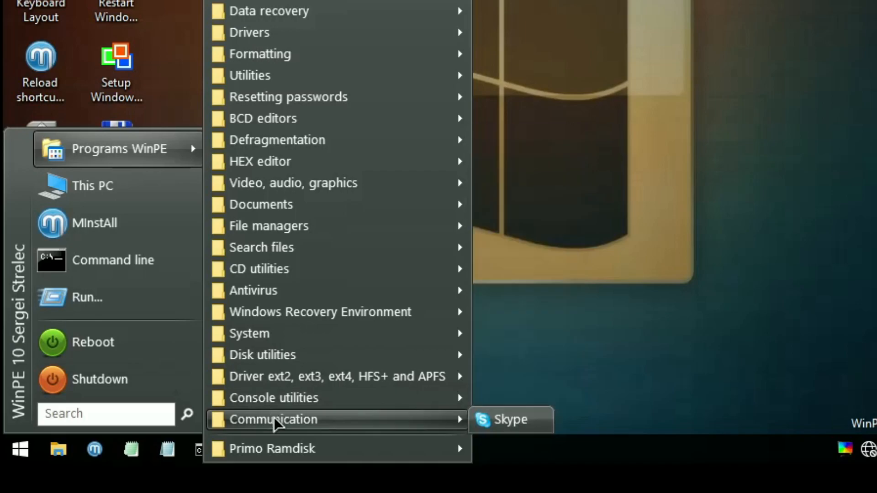
{"action": "mouse_move", "coordinate": [272, 449]}
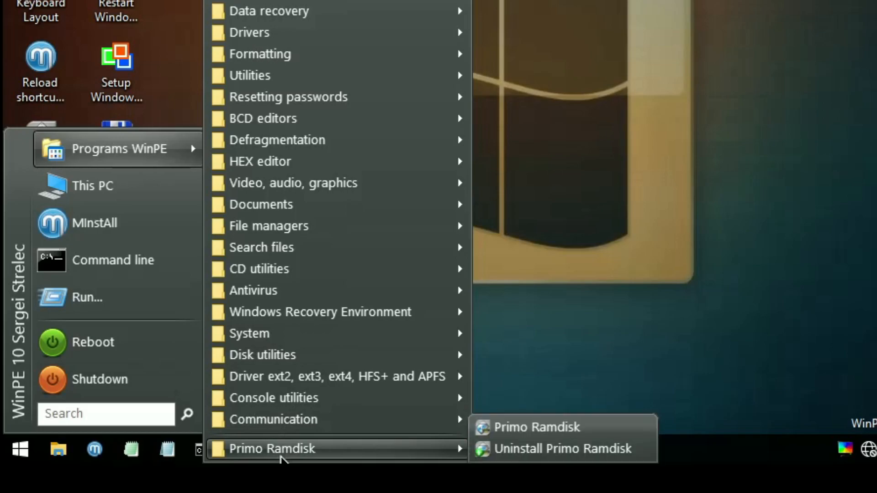